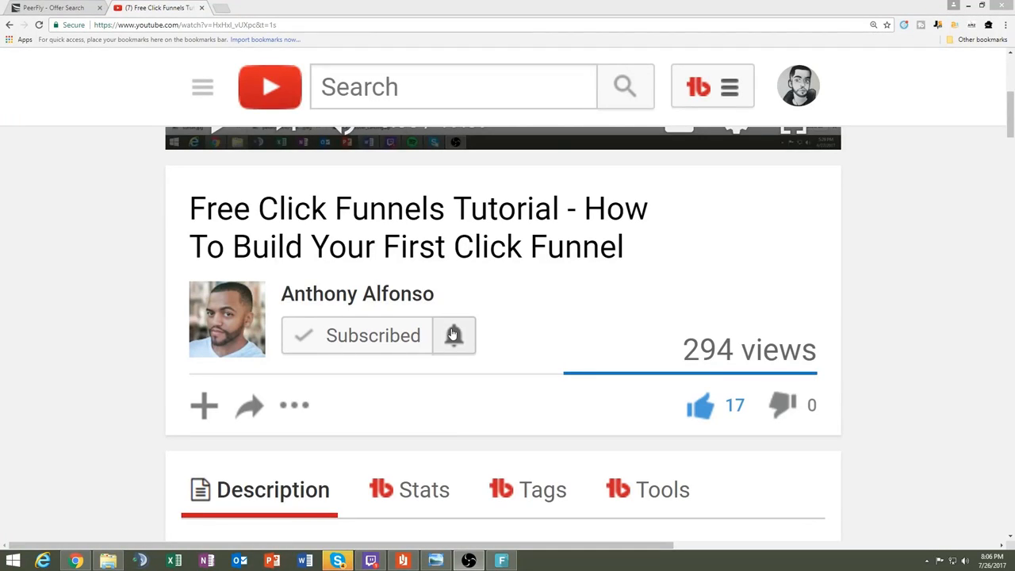
- Open the notification options dialog for the subscribed Anthony Alfonso channel via the bell icon
click(454, 334)
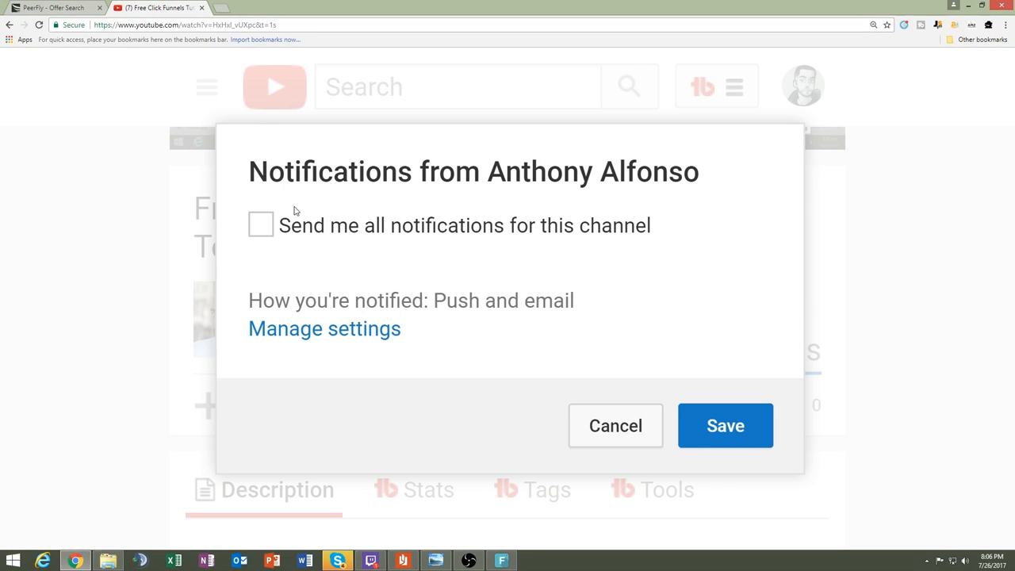